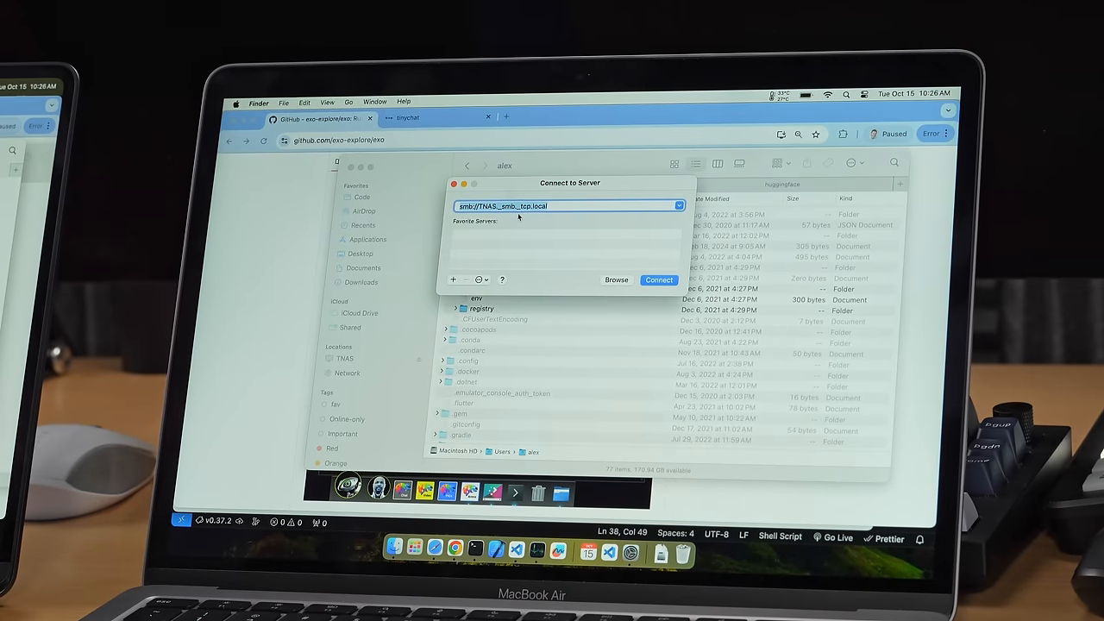
Step: Connect to the NAS share, go into models/huggingface, and bring up the folder's Copy Pathname action
{"action": "left_click", "coordinate": [659, 279]}
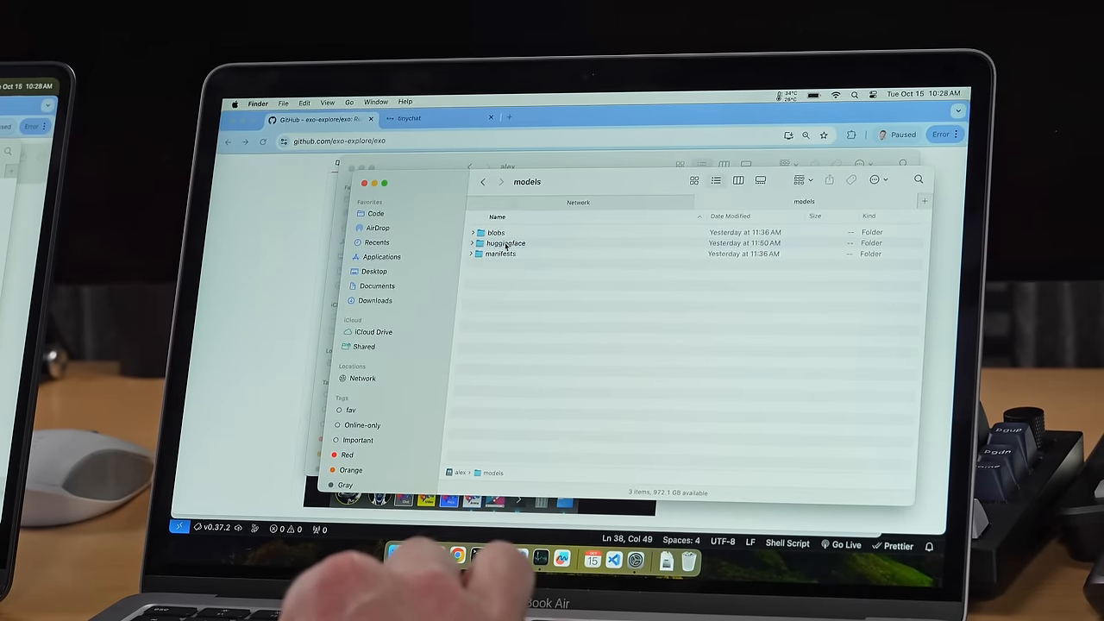
{"action": "double_click", "coordinate": [505, 241]}
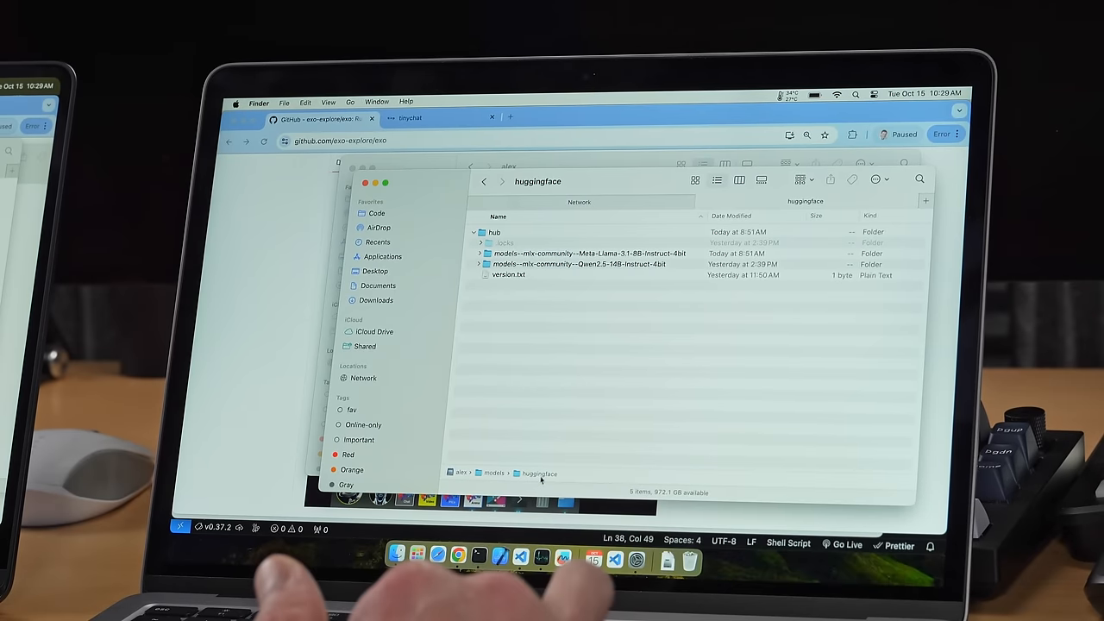
{"action": "right_click", "coordinate": [538, 473]}
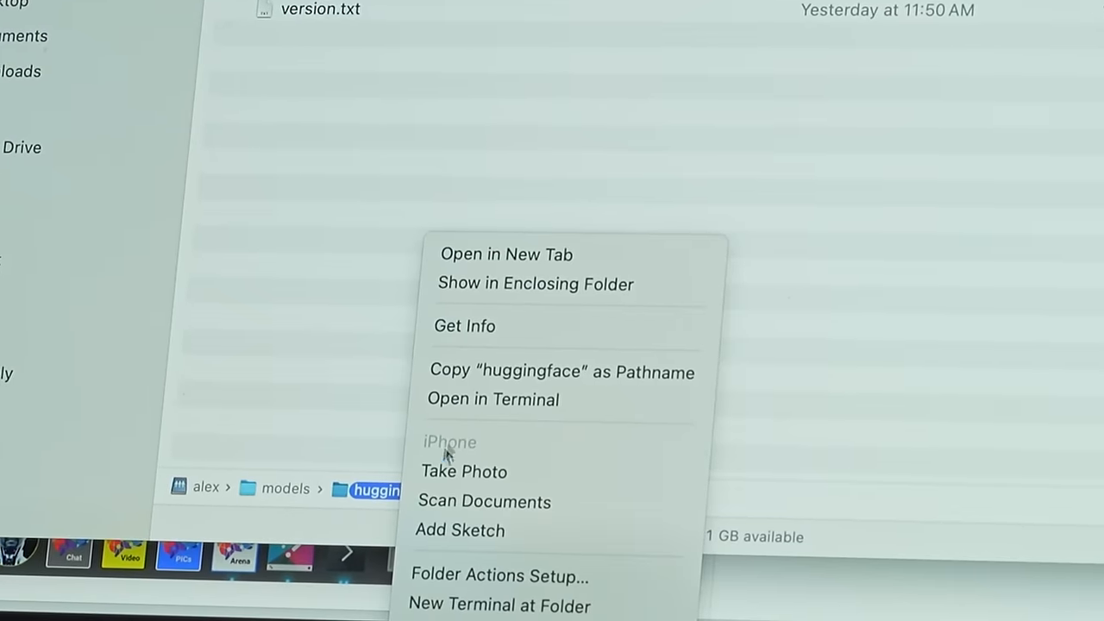